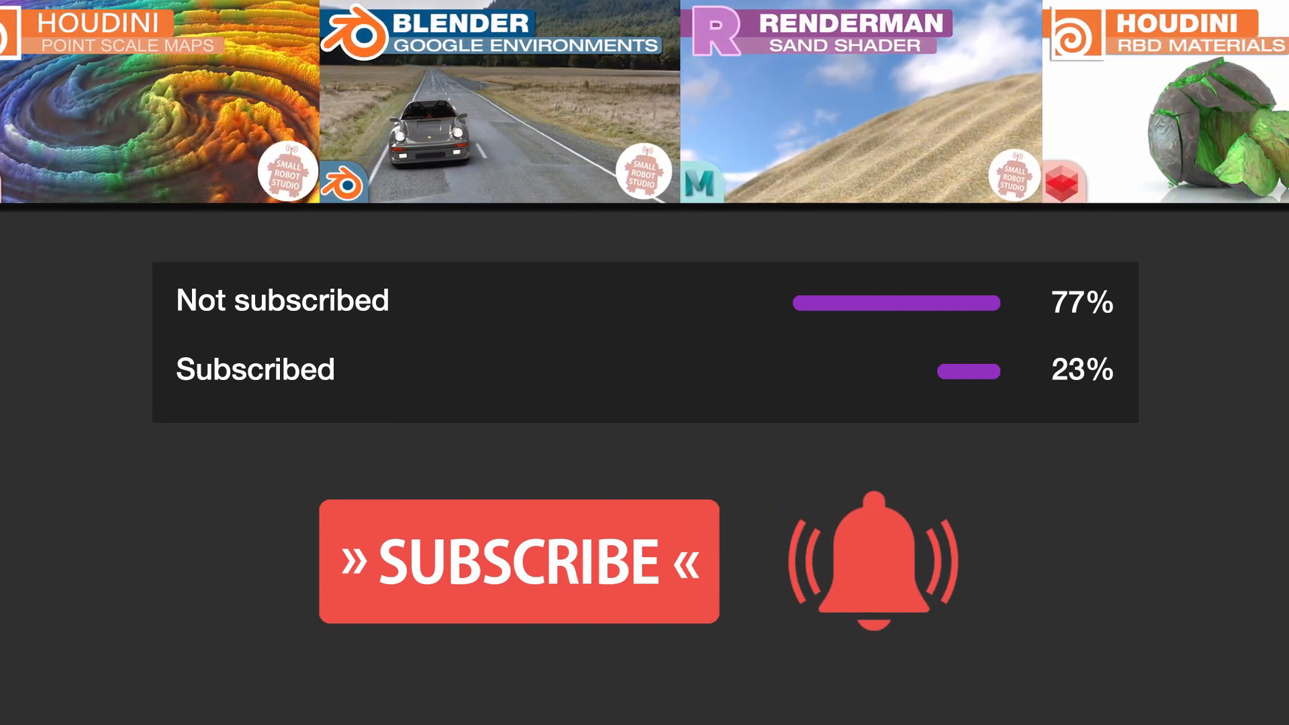
# - In Redshift Render Settings, add Depth from Available AOVs to the active AOVs
pyautogui.hscroll(-3)
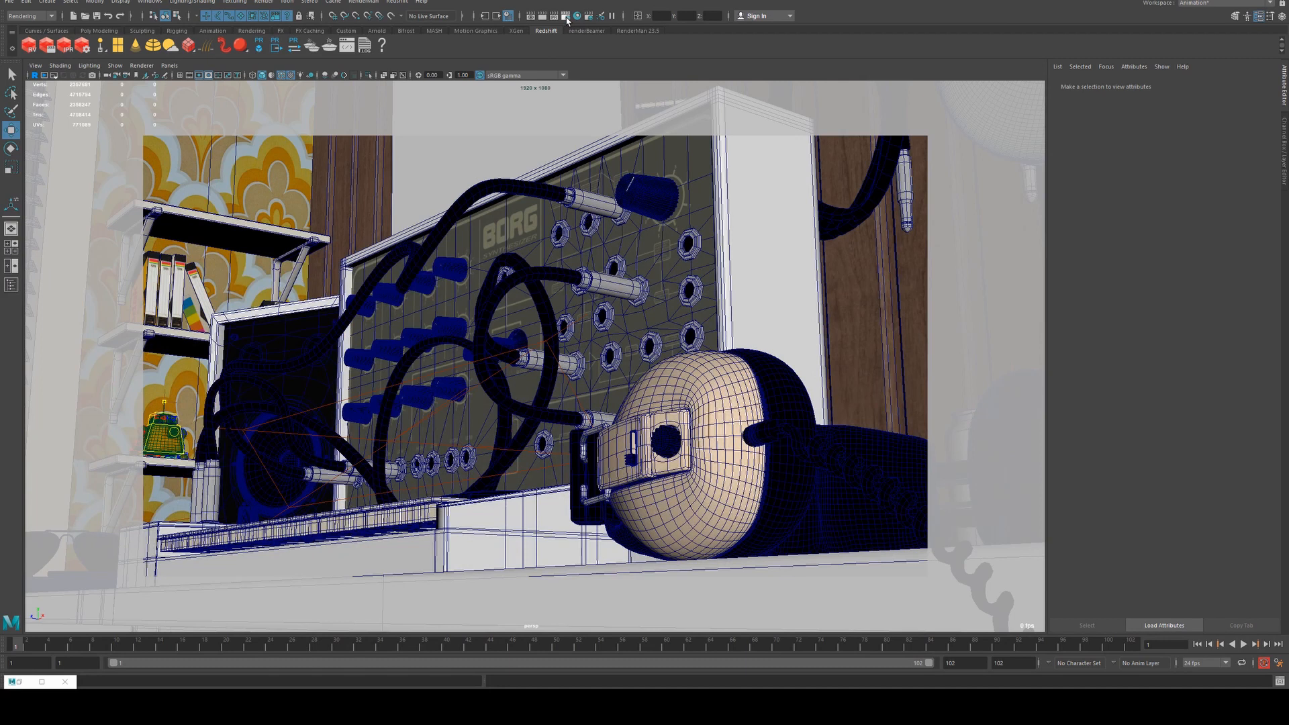
pyautogui.click(565, 15)
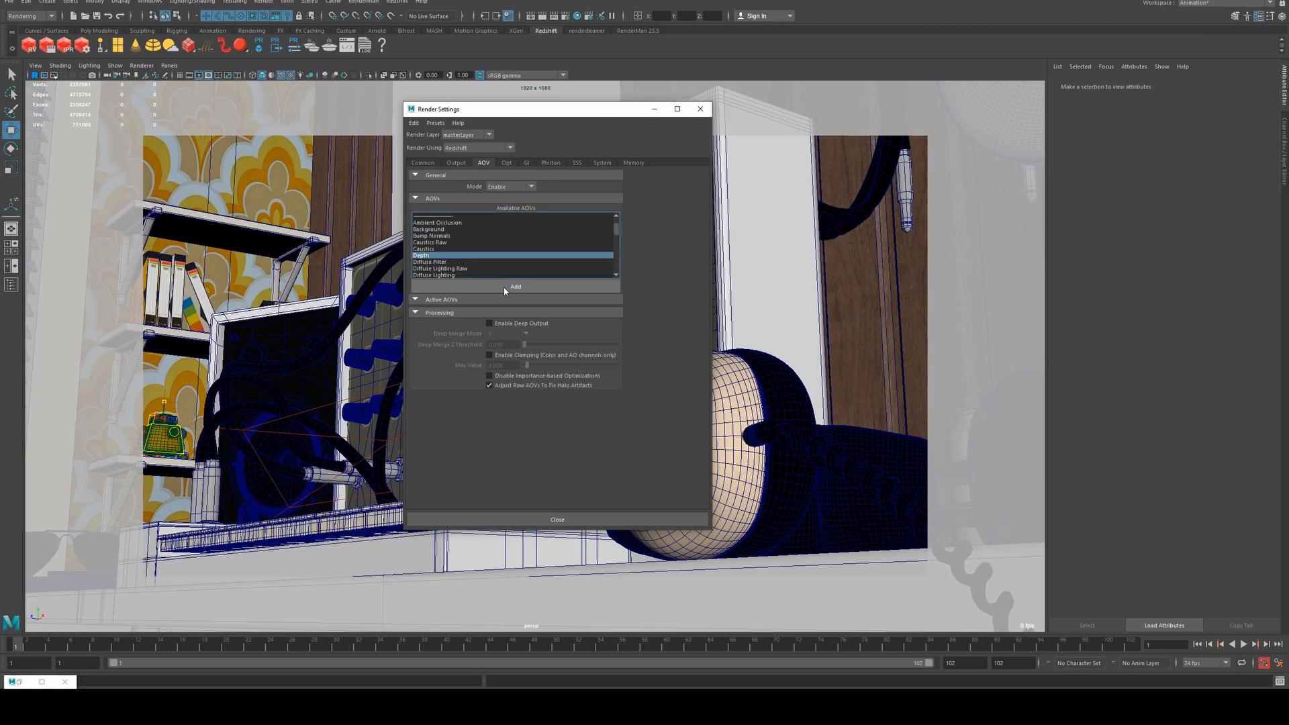
pyautogui.click(515, 287)
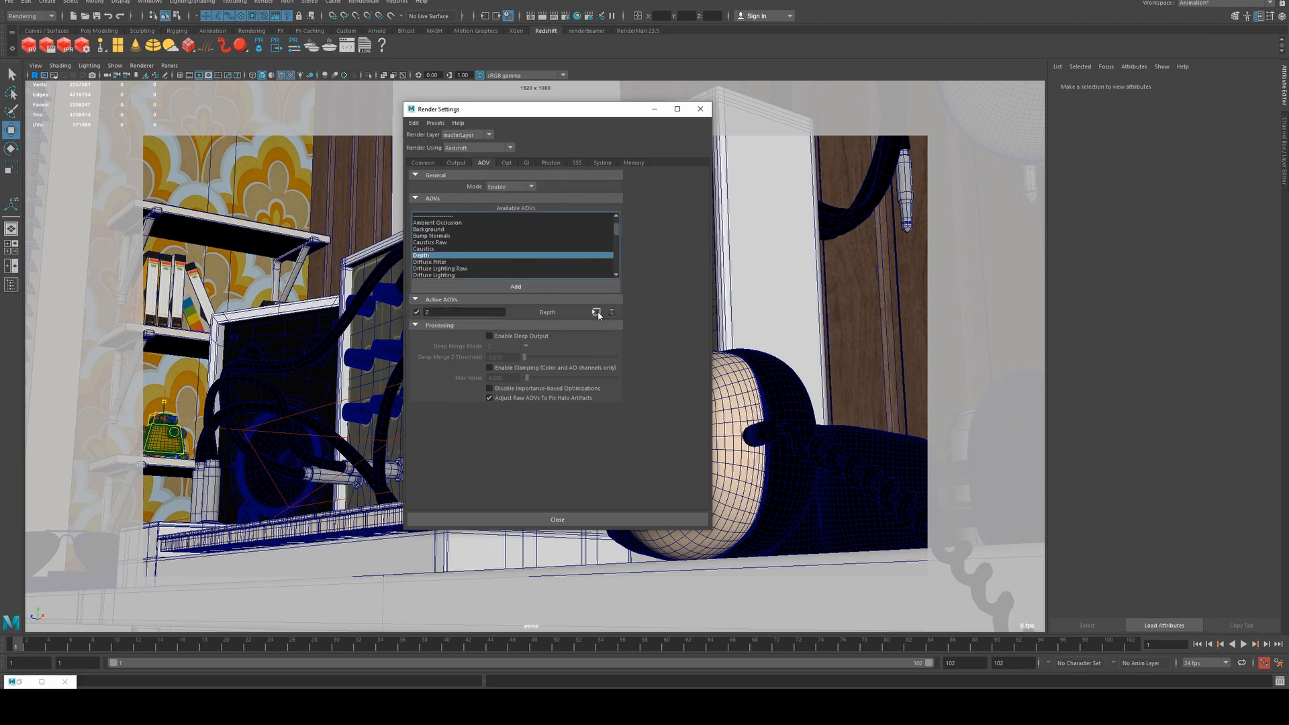
# - Set rsAov_Depth to Center Sample filter and Half Float (16 bits), then close Render Settings
pyautogui.click(597, 313)
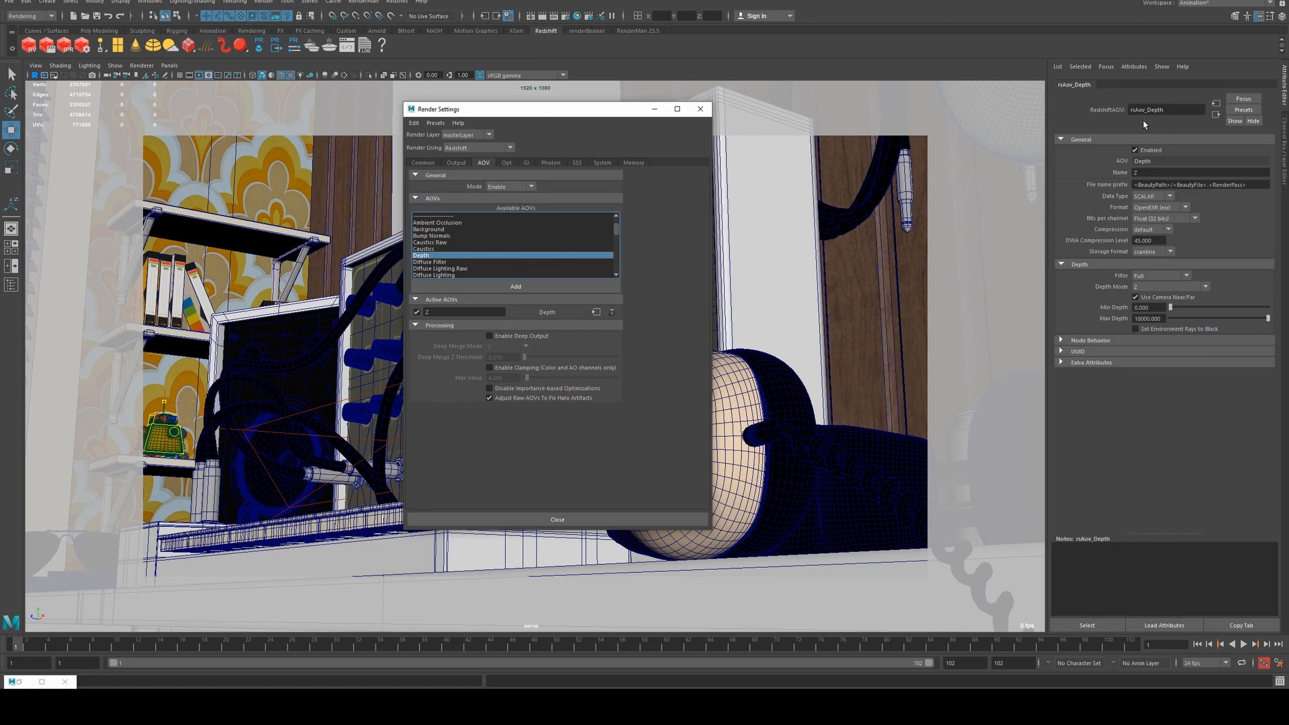
pyautogui.moveTo(1108, 285)
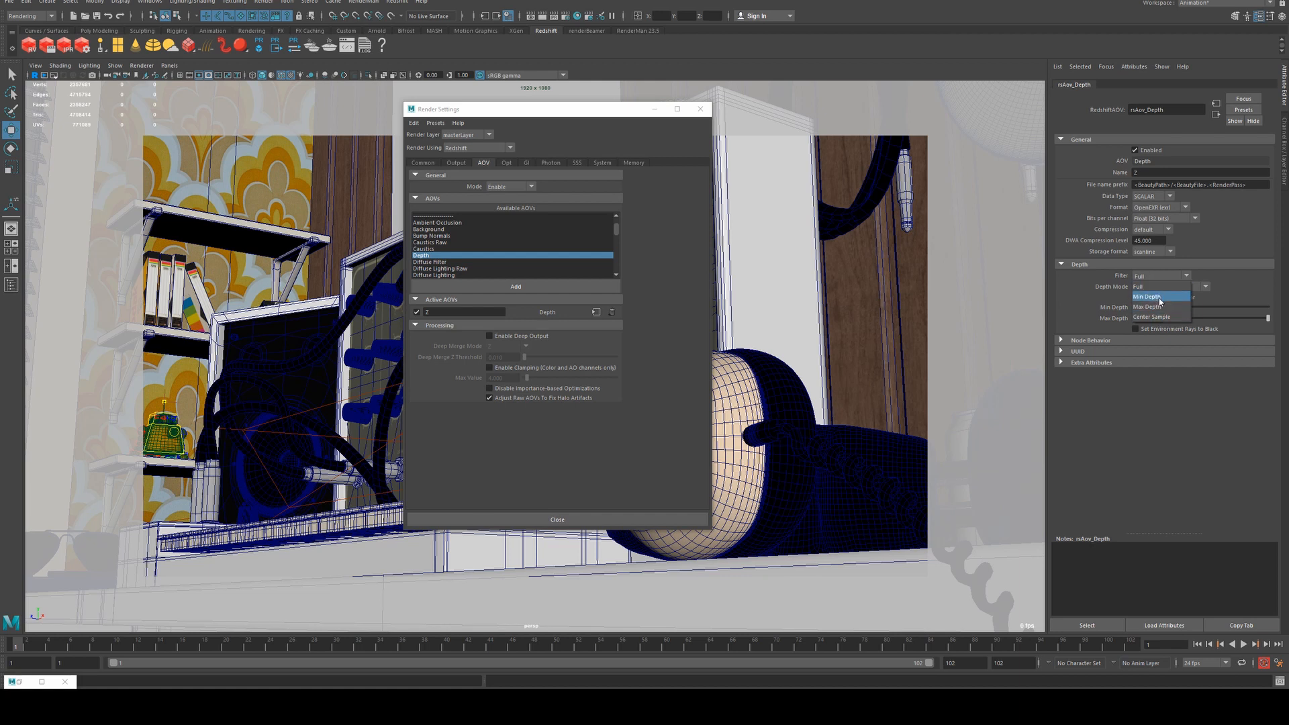
pyautogui.click(1151, 296)
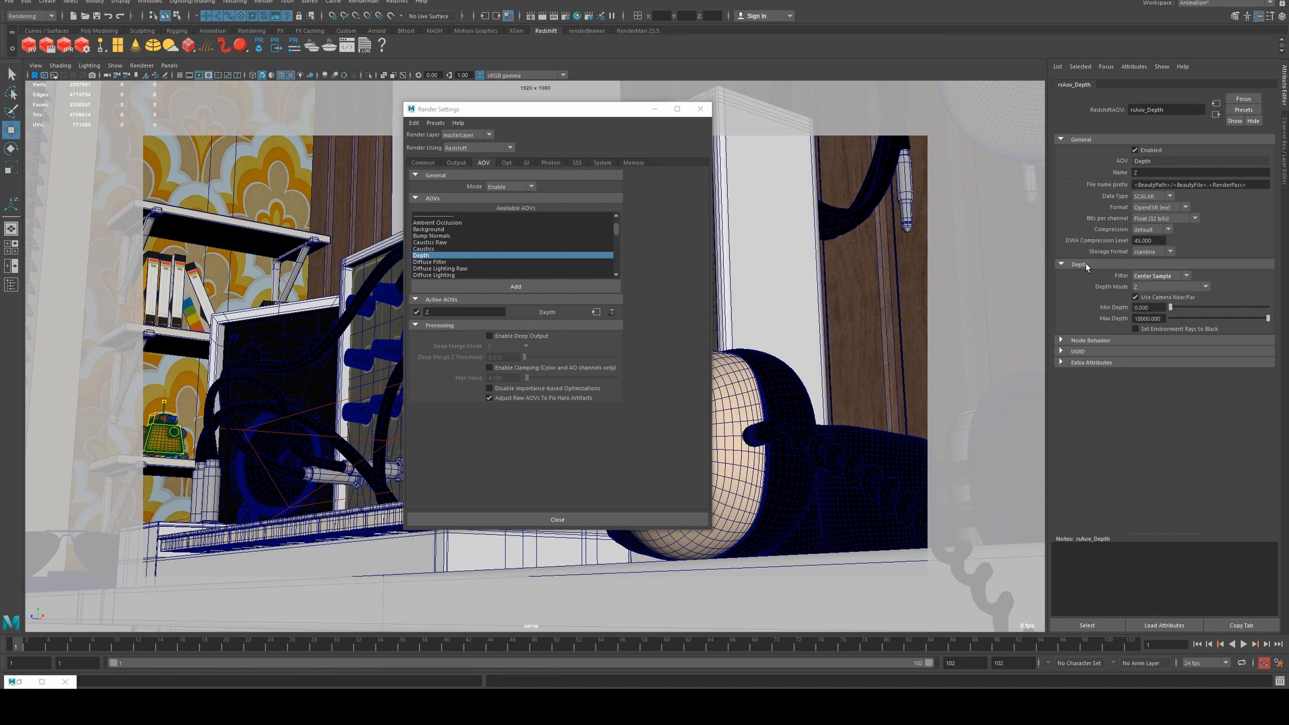
pyautogui.moveTo(1043, 266)
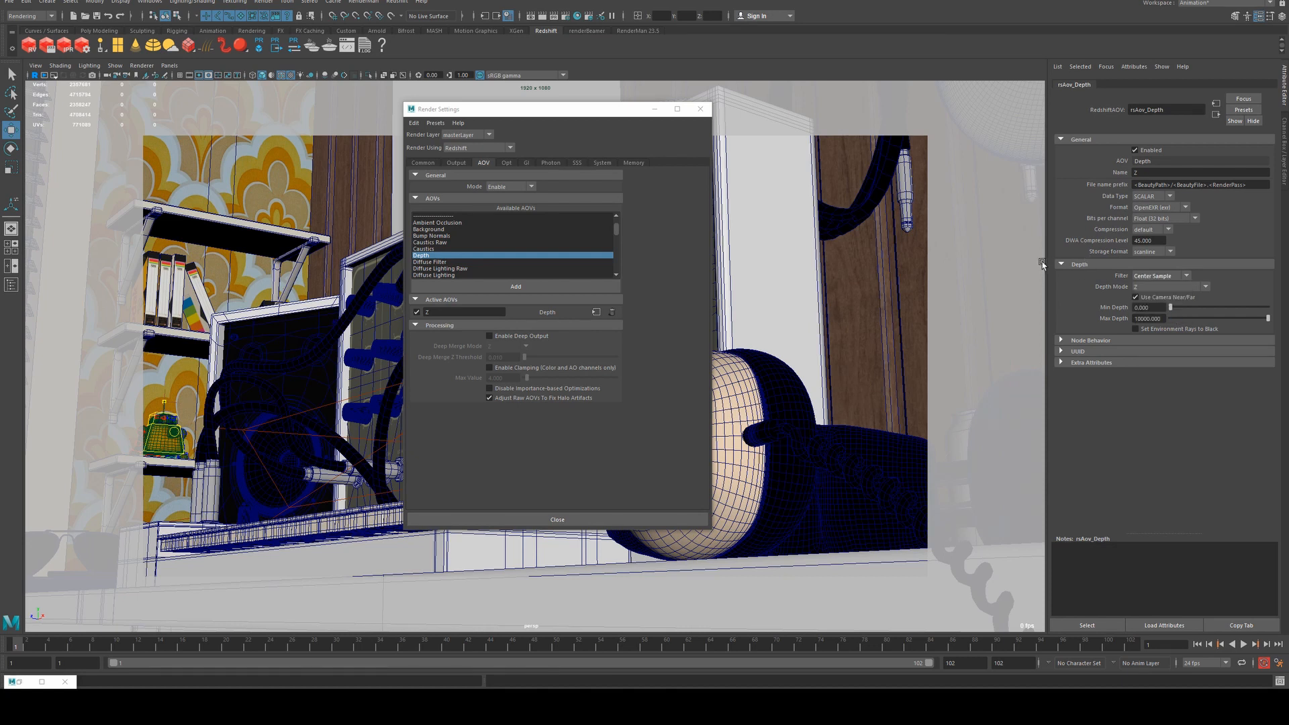
pyautogui.moveTo(1071, 210)
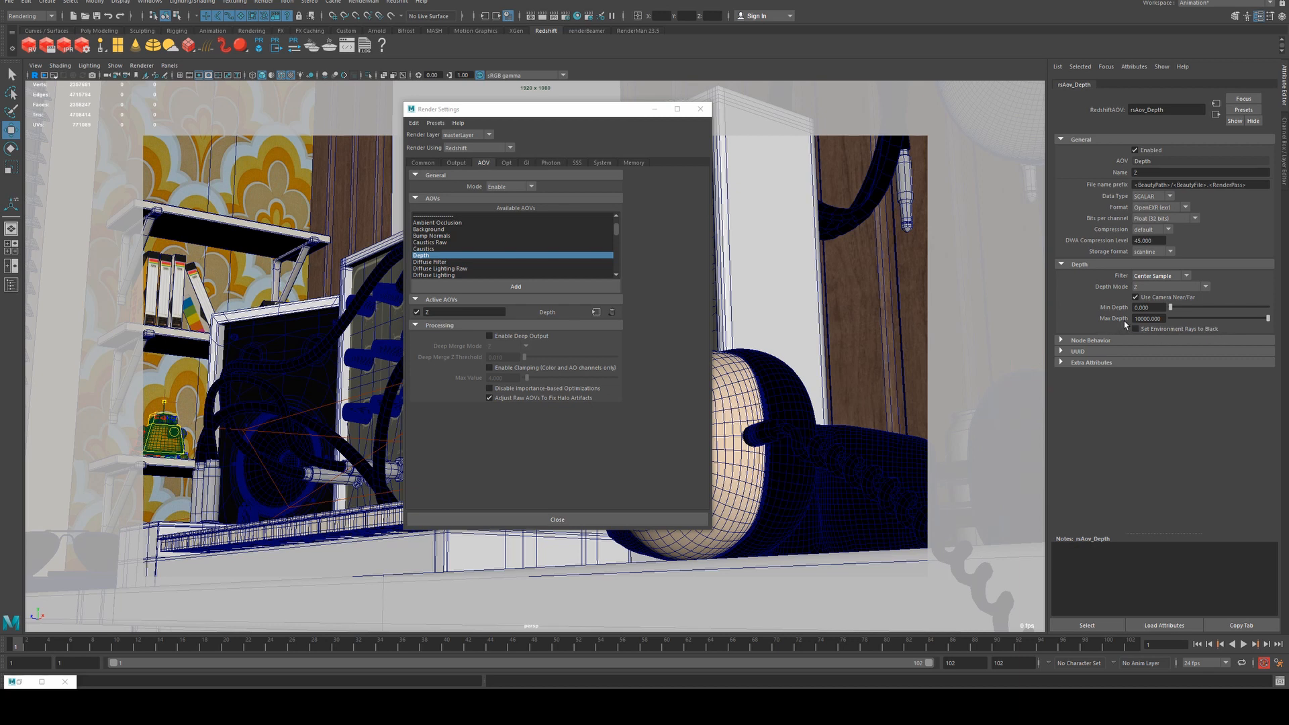
pyautogui.moveTo(1124, 329)
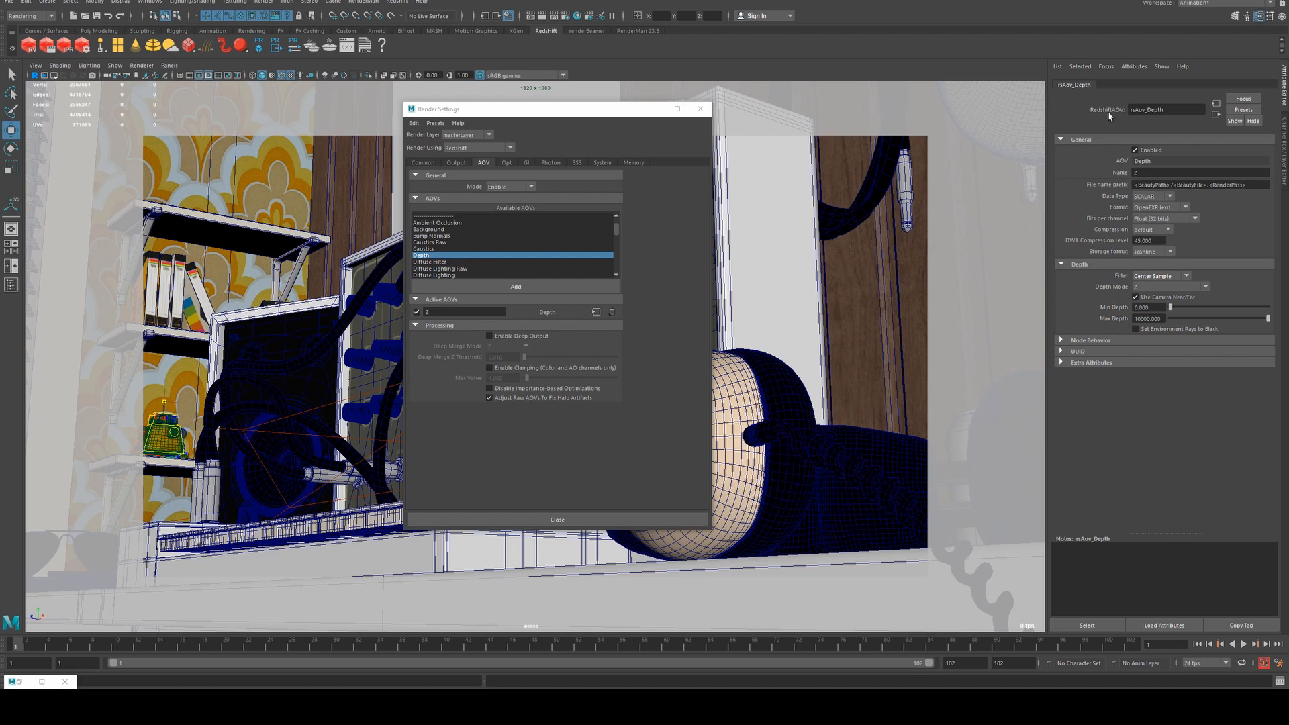
pyautogui.click(1160, 218)
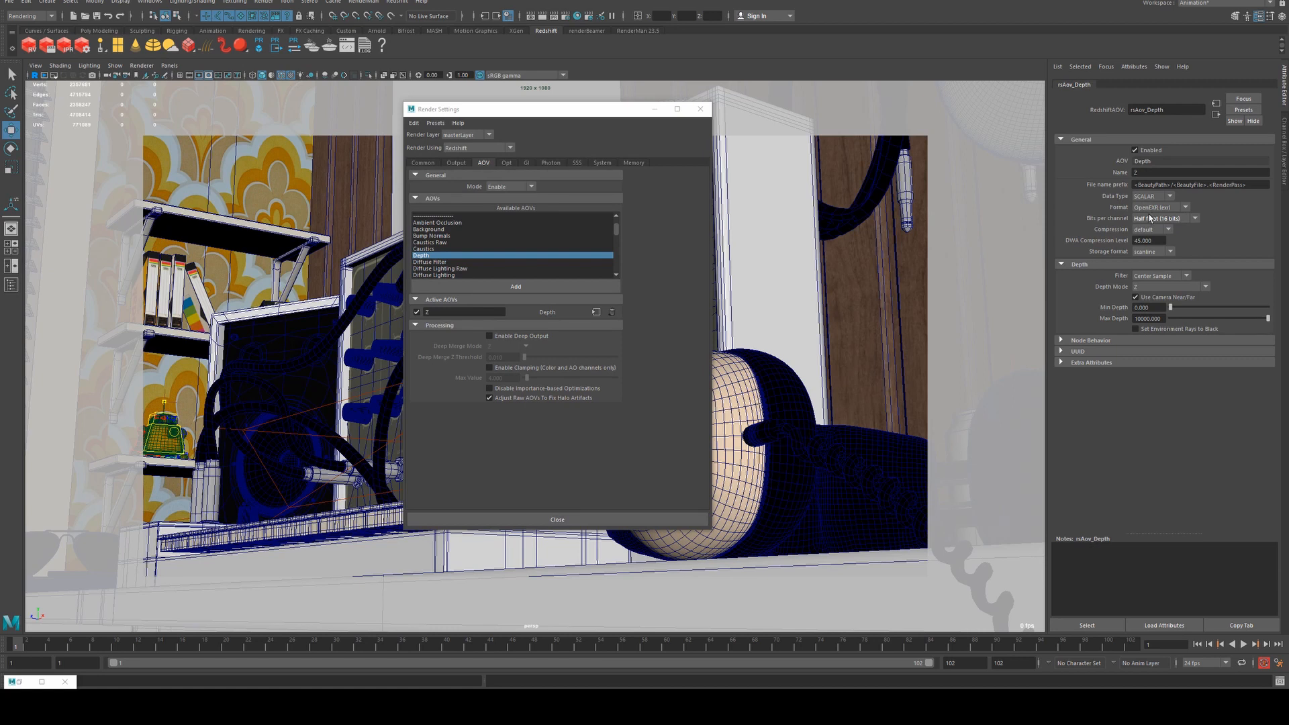
pyautogui.moveTo(1123, 173)
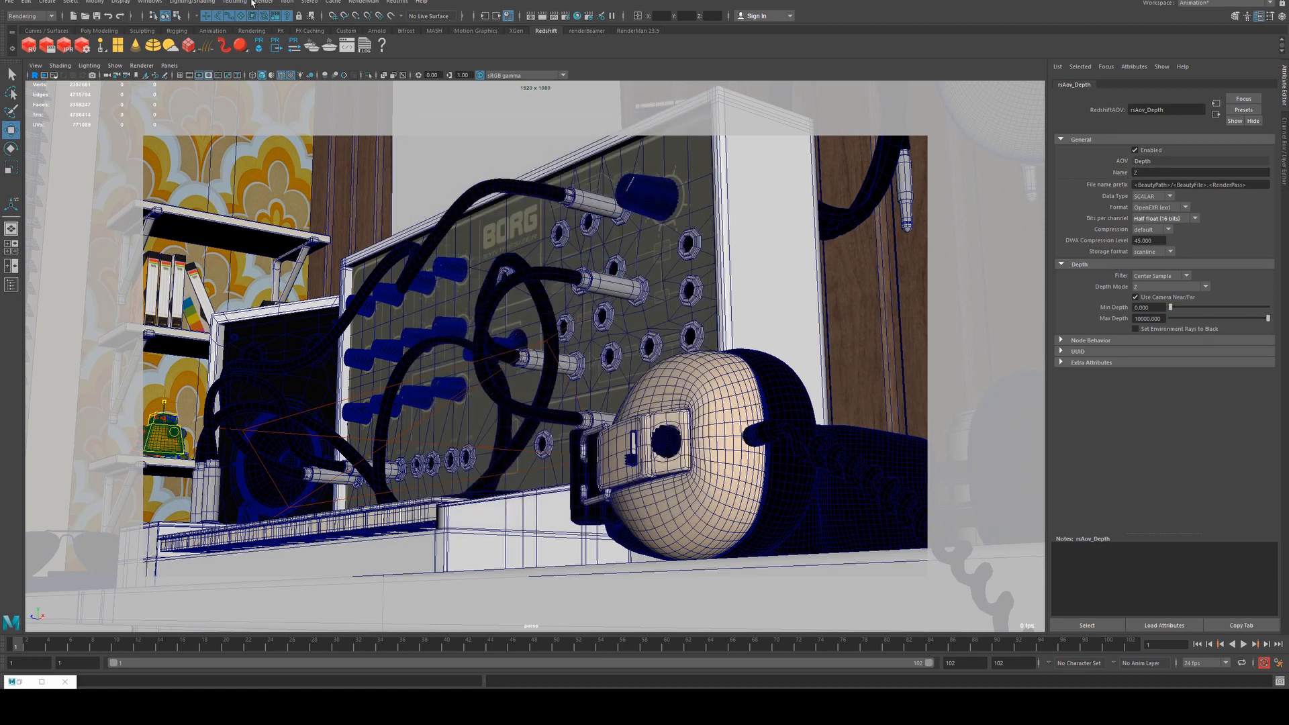
pyautogui.click(263, 2)
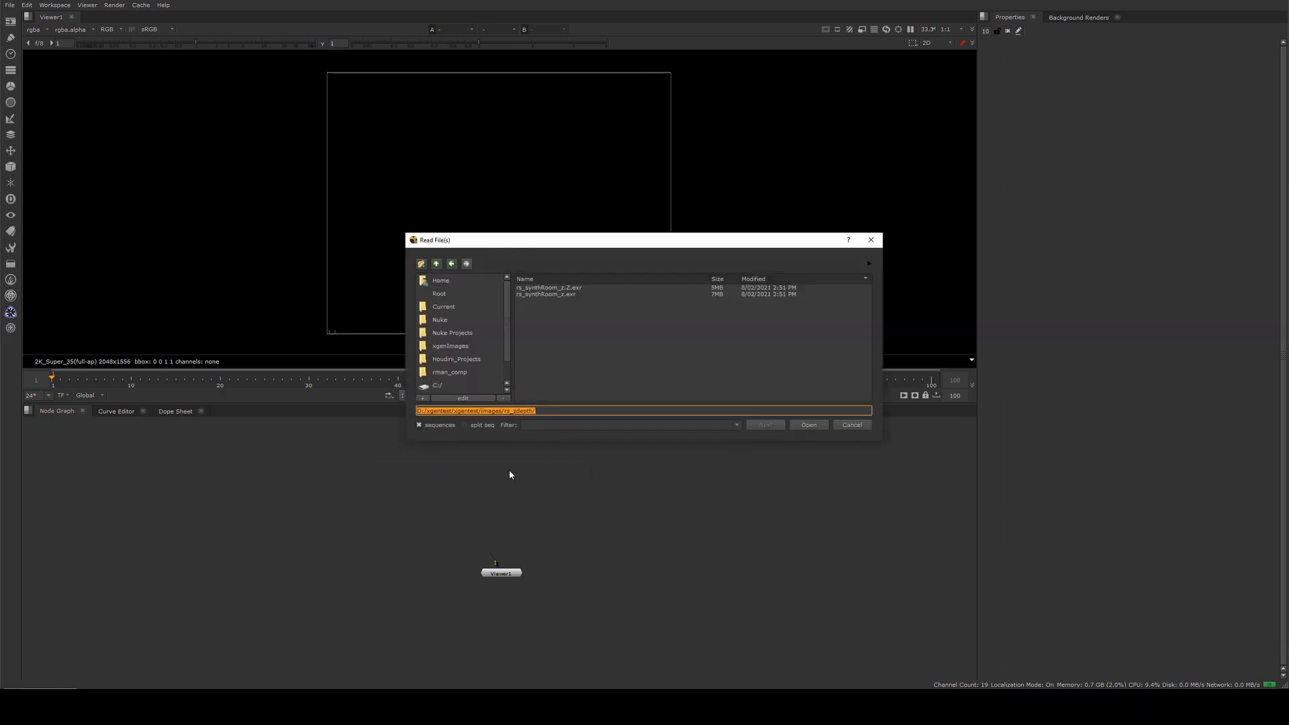
# - Load rs_synthRoom_z.Z.exr and rs_synthRoom_z.exr as two Read nodes
pyautogui.click(549, 291)
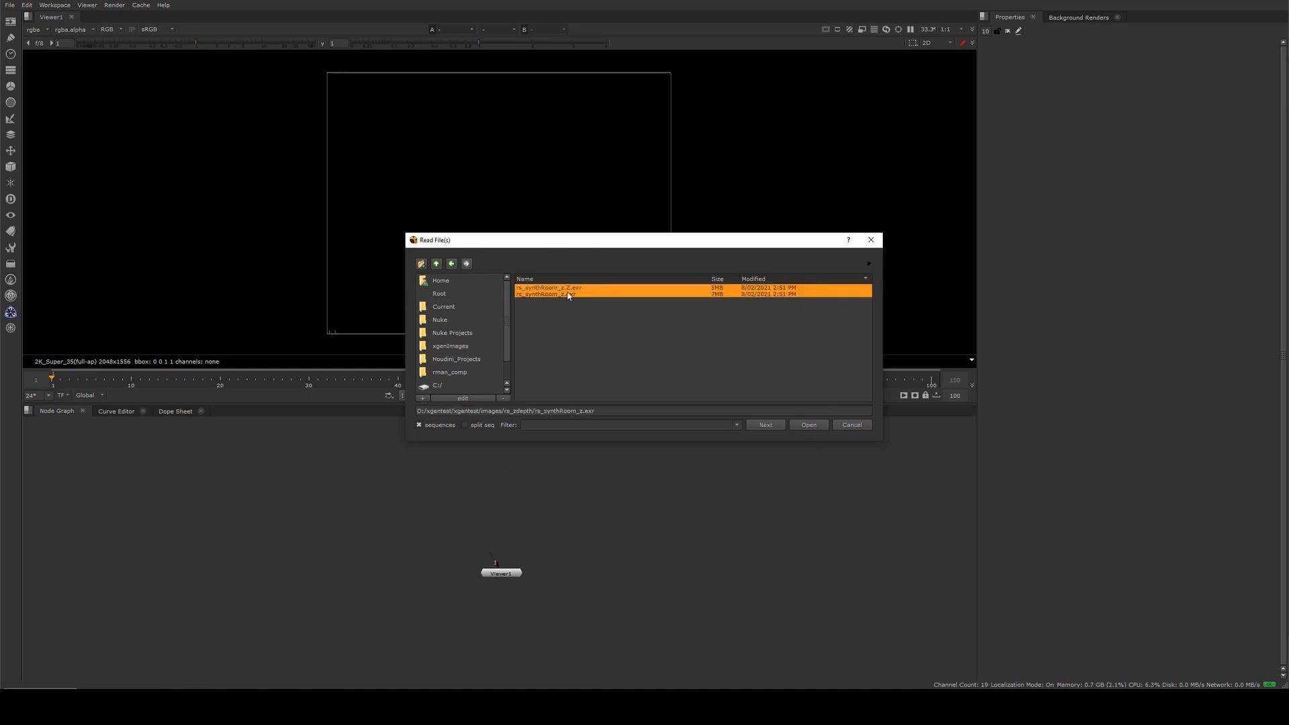
pyautogui.click(809, 425)
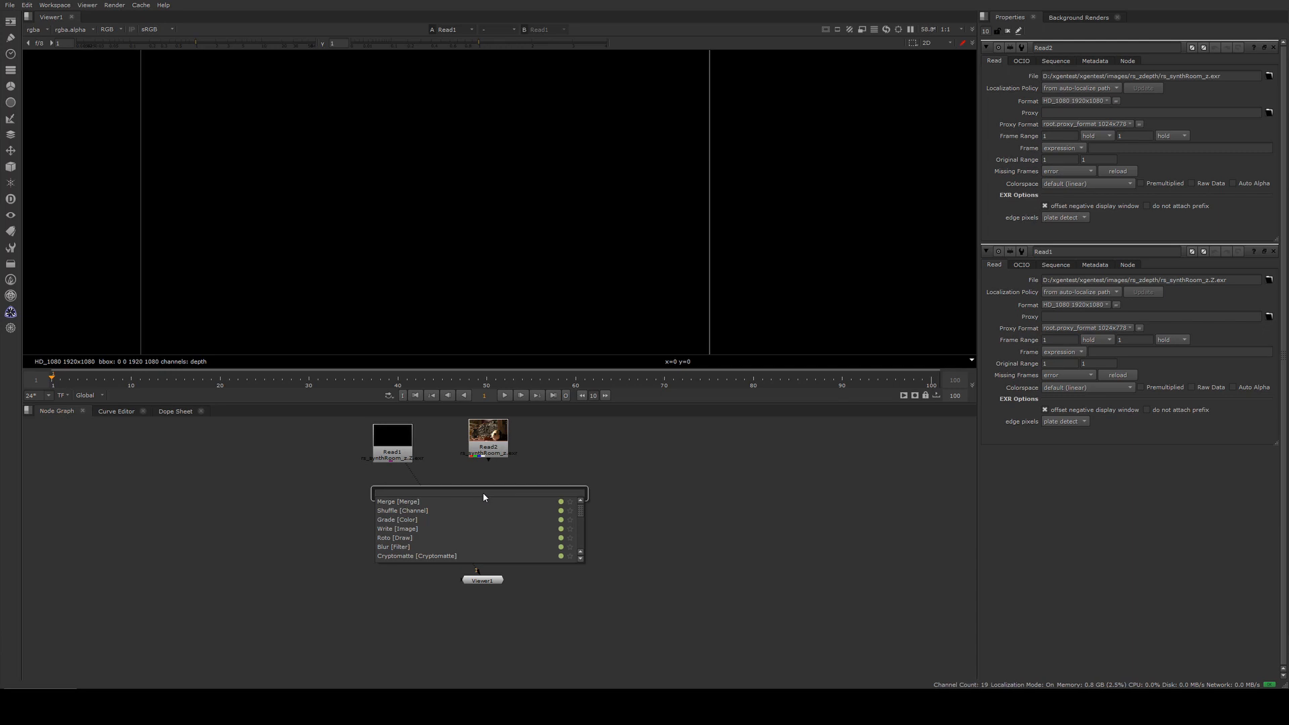
# - Add a Shuffle under Read2 with Read1 on input A, mapping A's depth layer to depth output
pyautogui.click(402, 510)
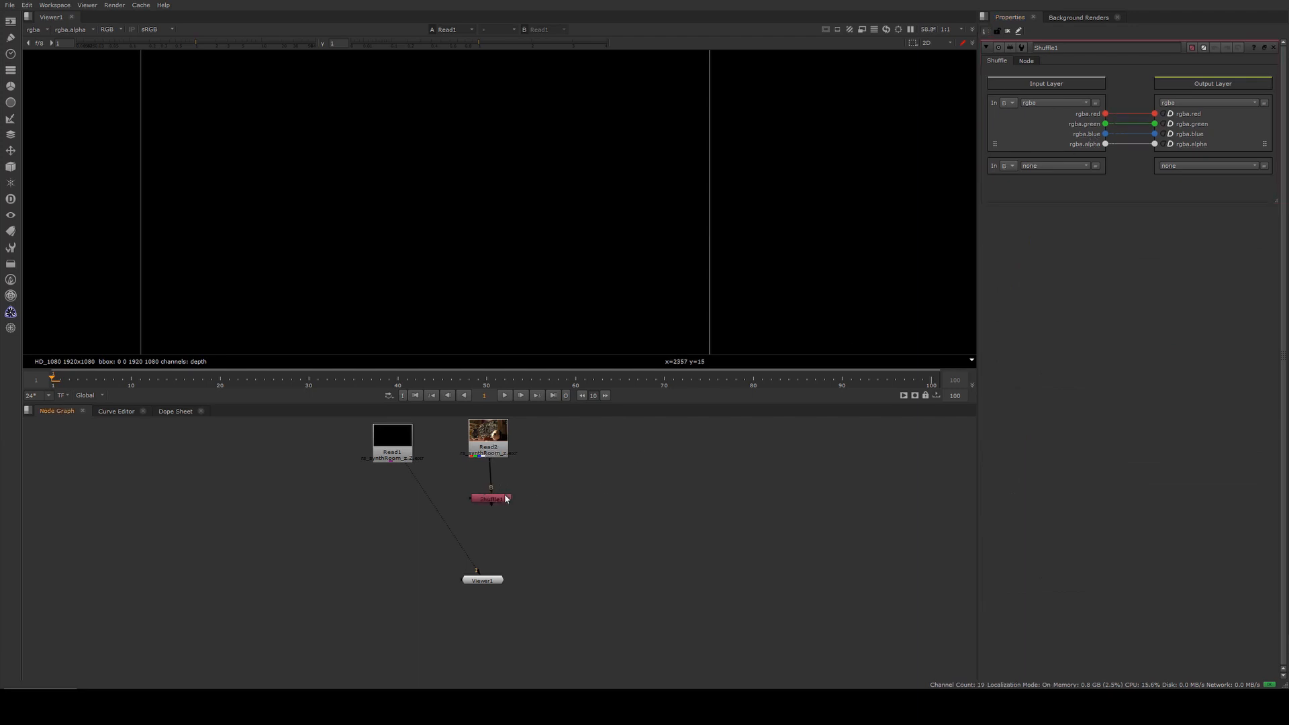
pyautogui.click(489, 496)
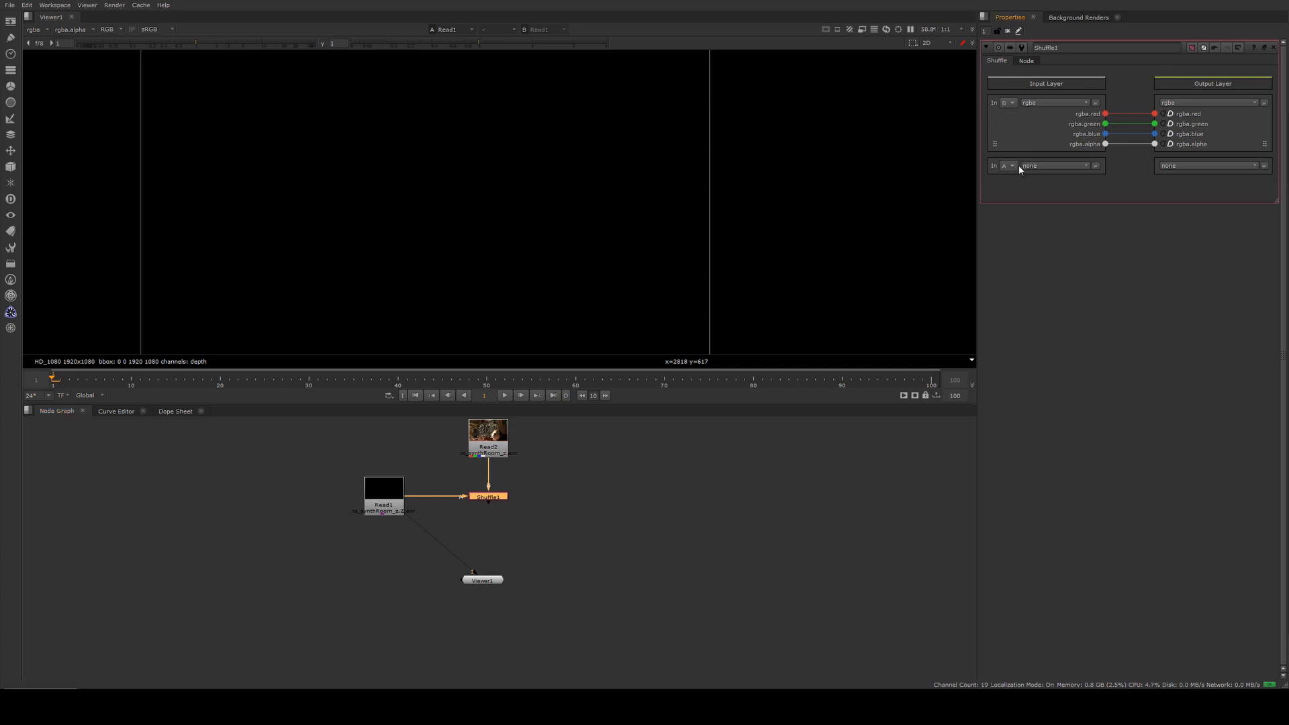
pyautogui.click(1055, 165)
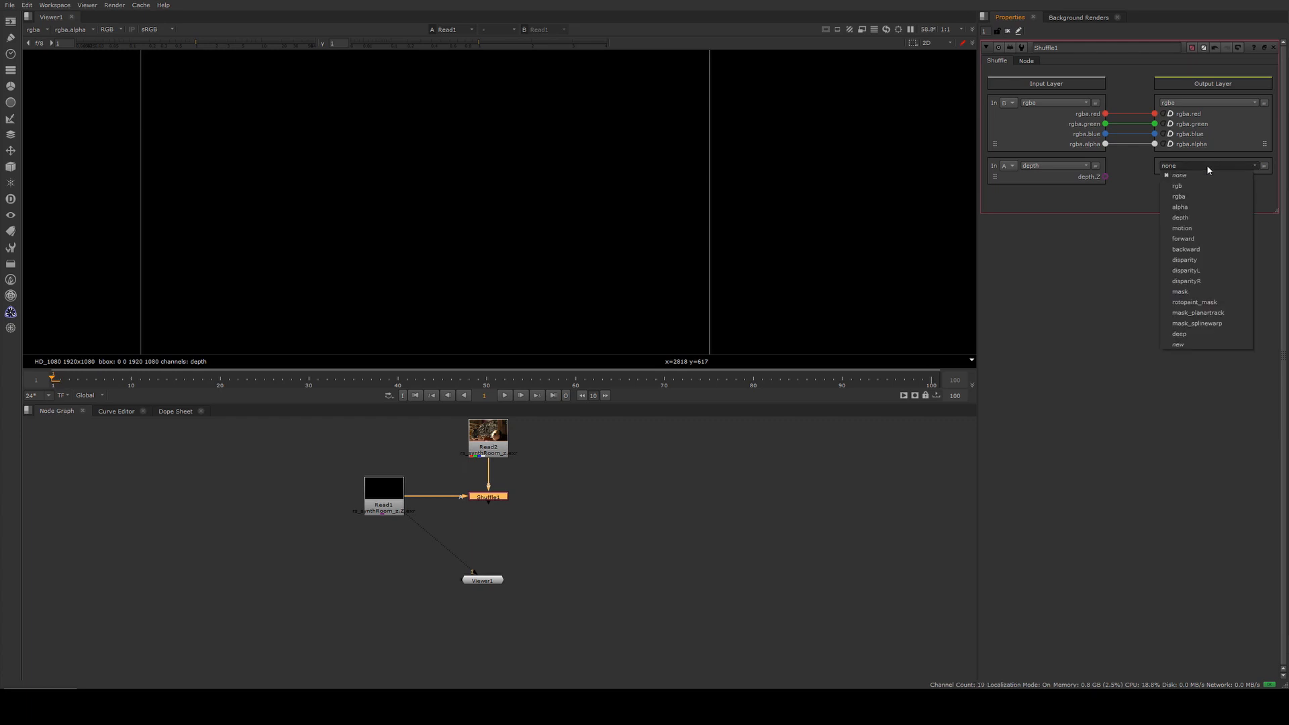
pyautogui.moveTo(1181, 217)
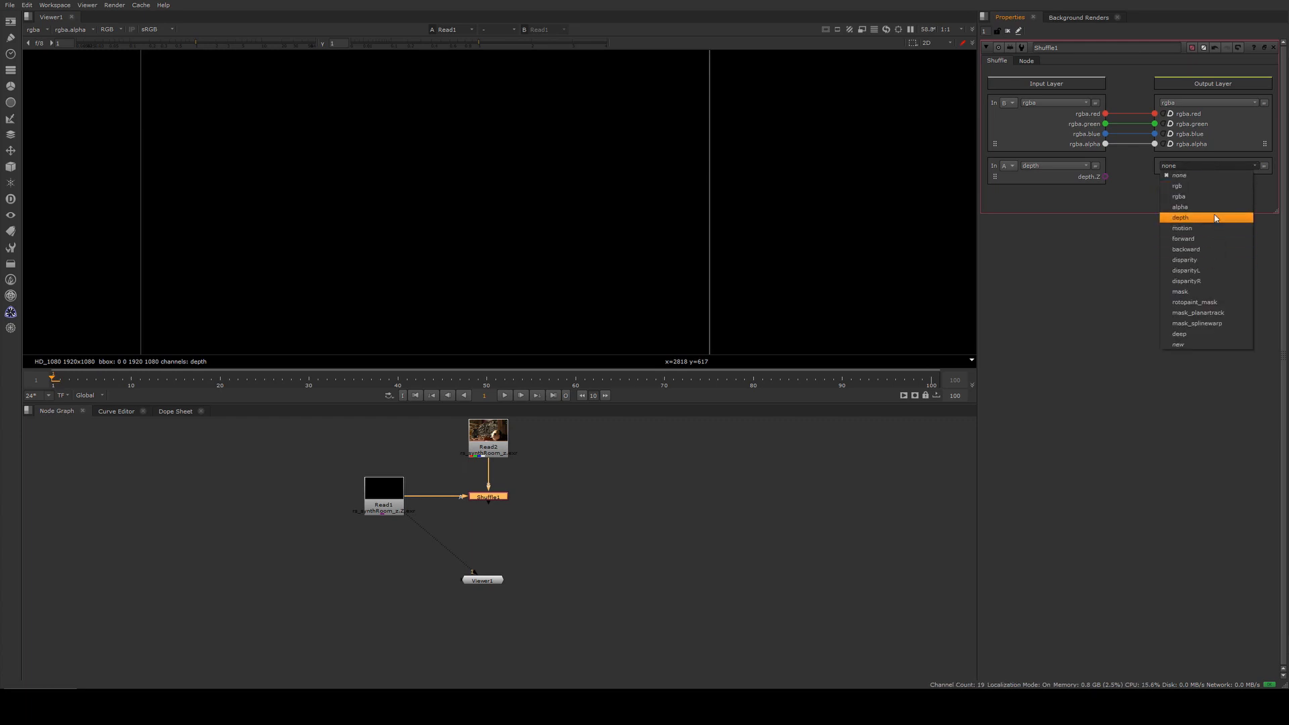
pyautogui.click(1182, 217)
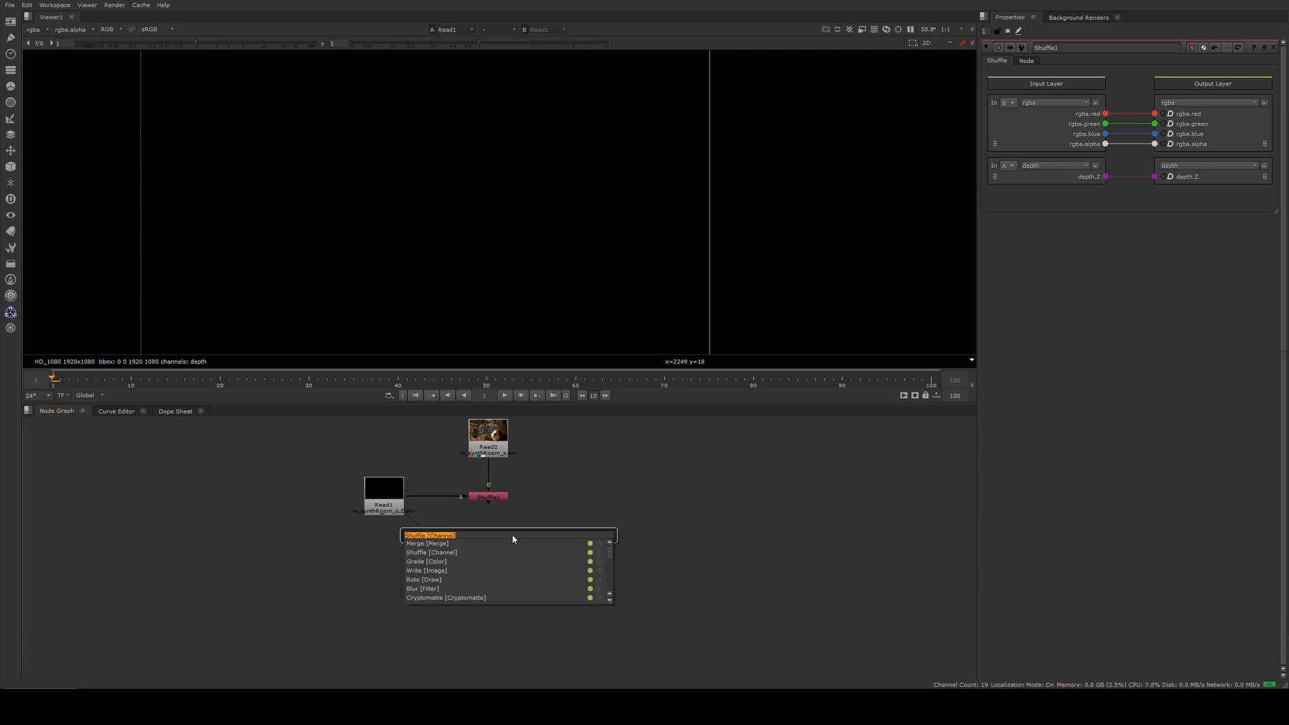
# - Insert and view a ZDefocus after Shuffle1, dragging its focal point onto the synth panel
pyautogui.write('ZD')
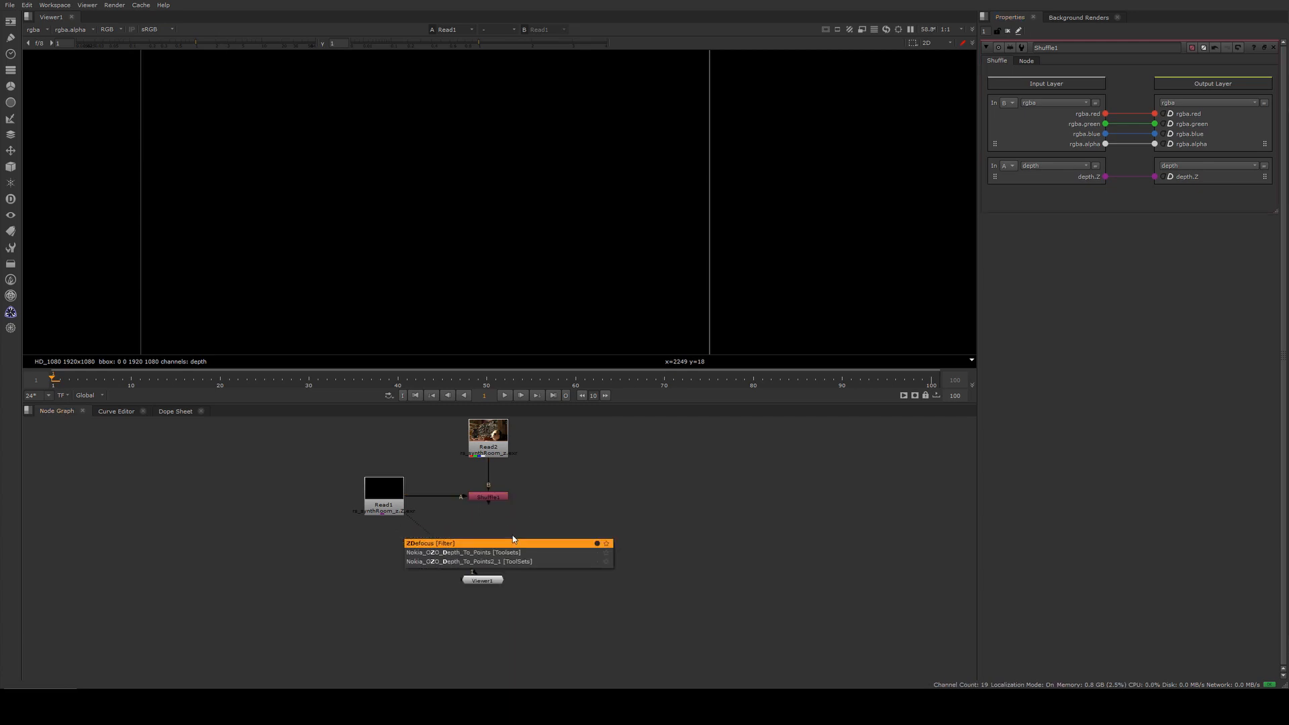
pyautogui.click(429, 543)
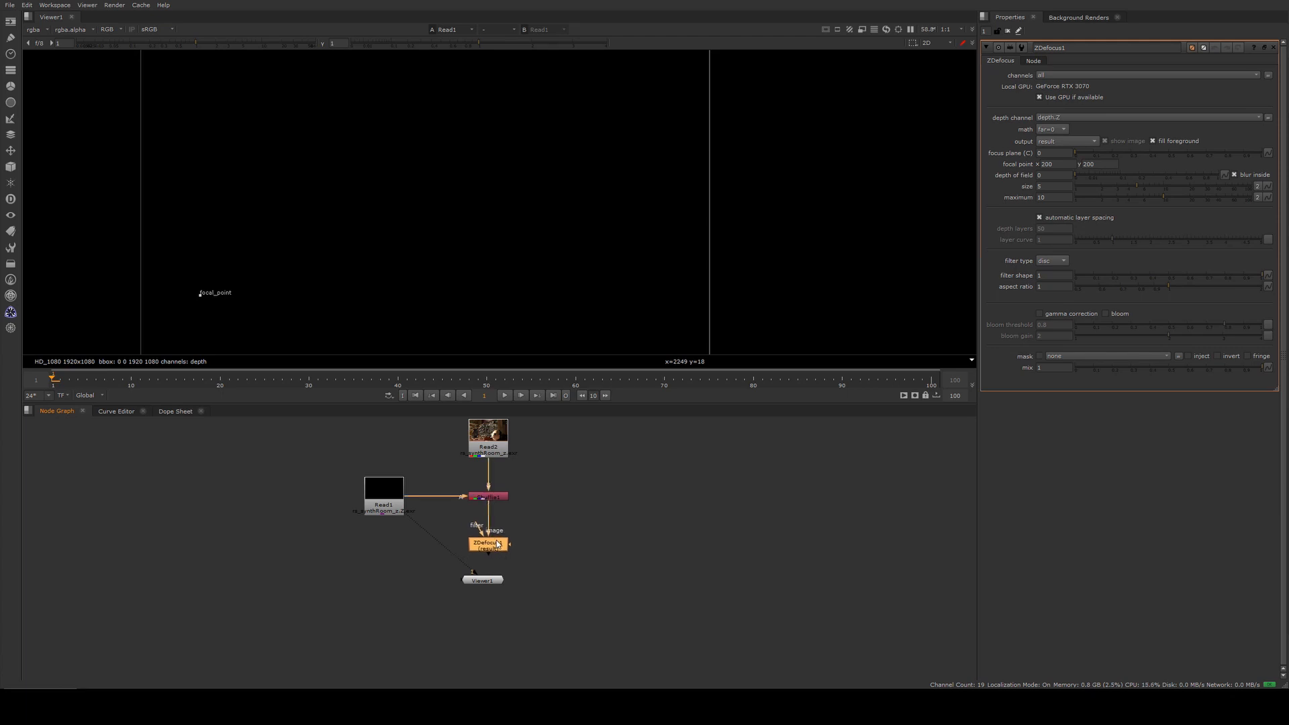
pyautogui.click(489, 543)
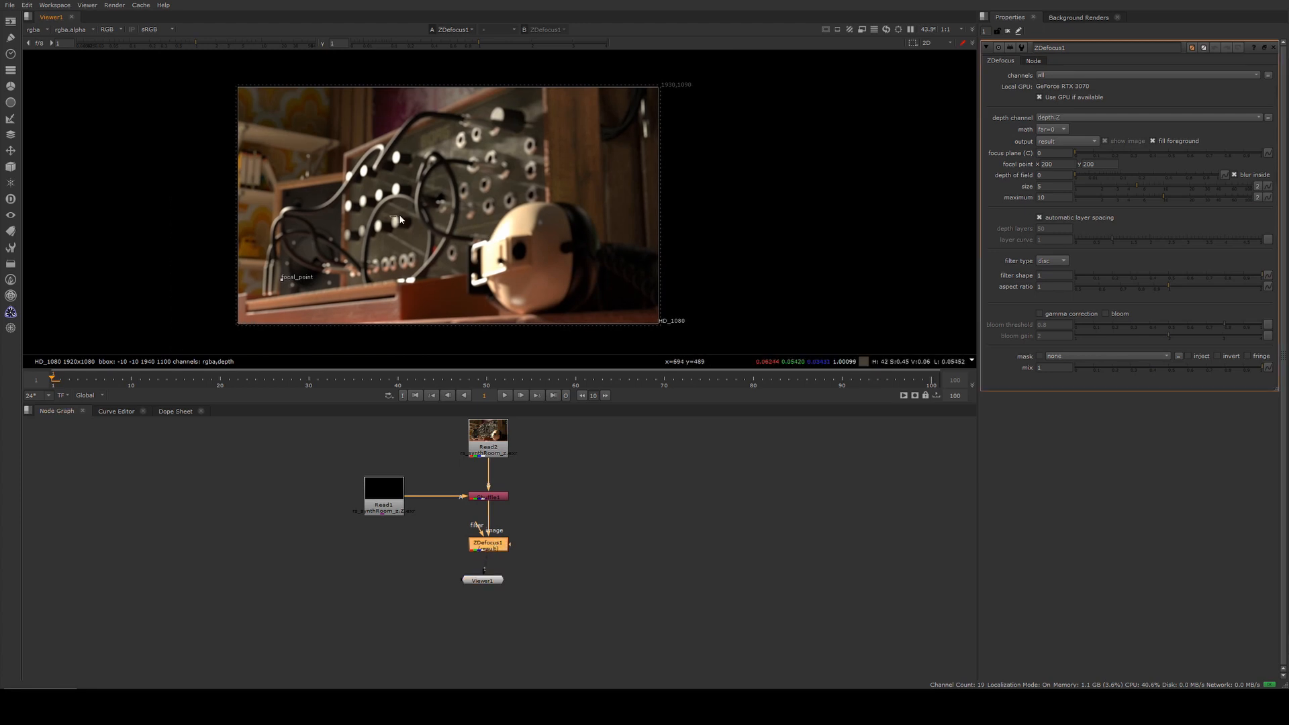
pyautogui.moveTo(296, 276); pyautogui.dragTo(428, 158)
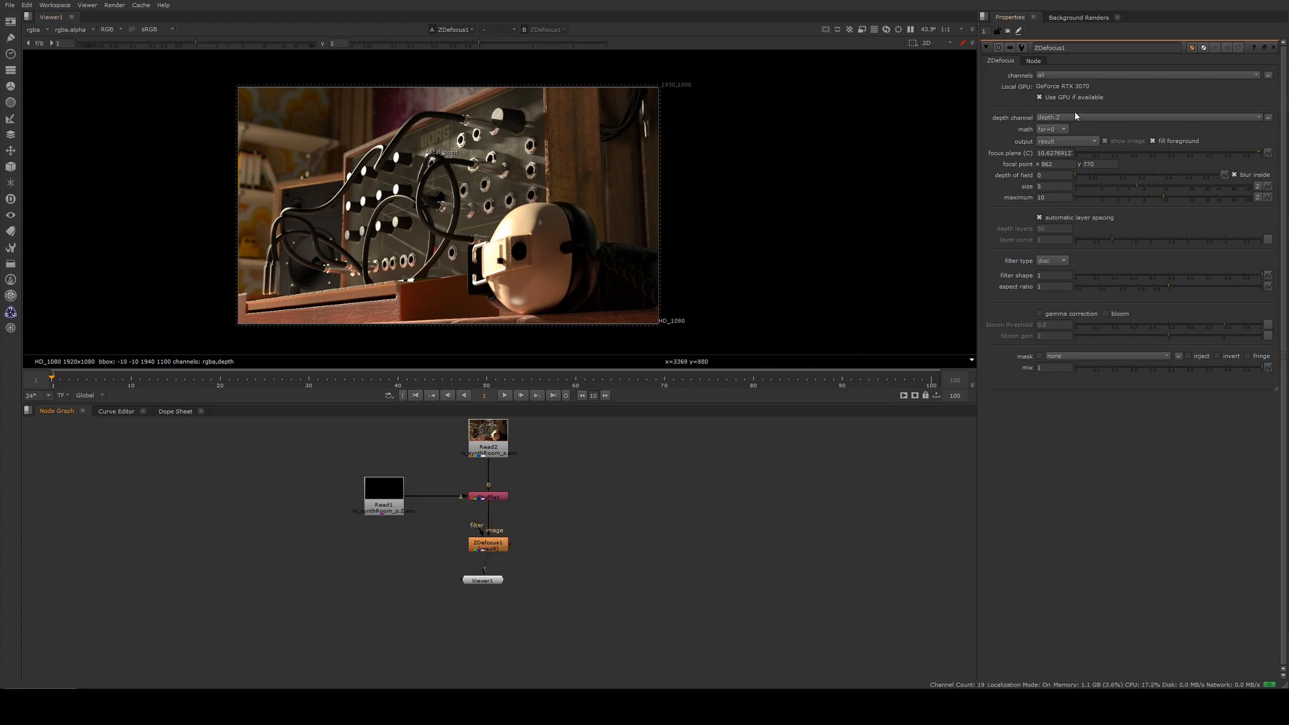
# - Set ZDefocus math to depth, output to focal plane setup, and refocus on the panel front
pyautogui.click(1051, 129)
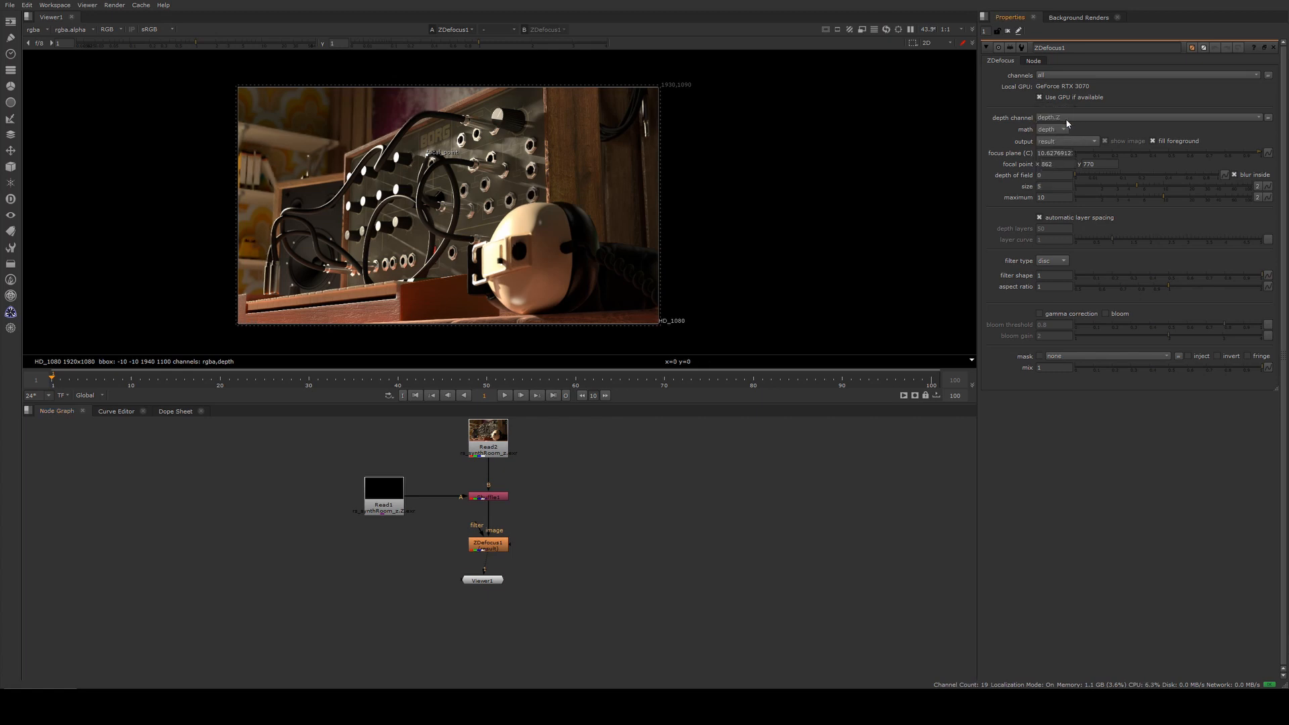
pyautogui.click(1065, 141)
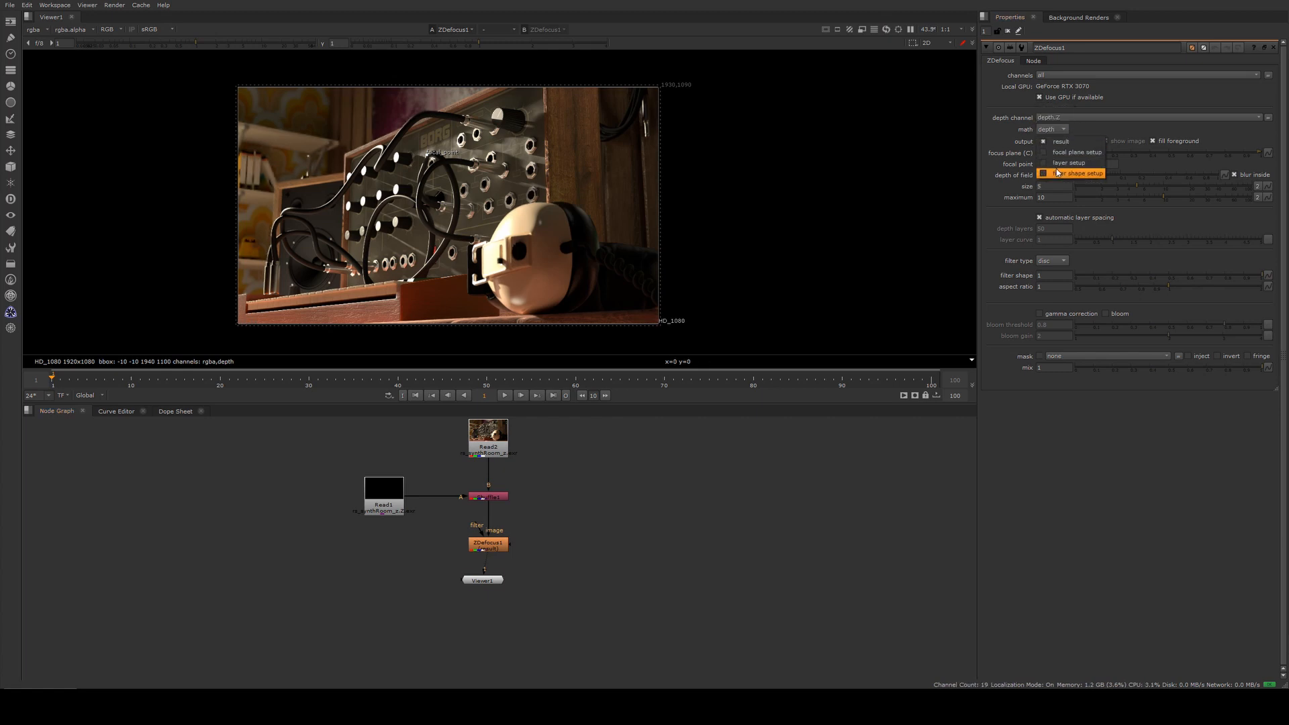
pyautogui.click(1078, 153)
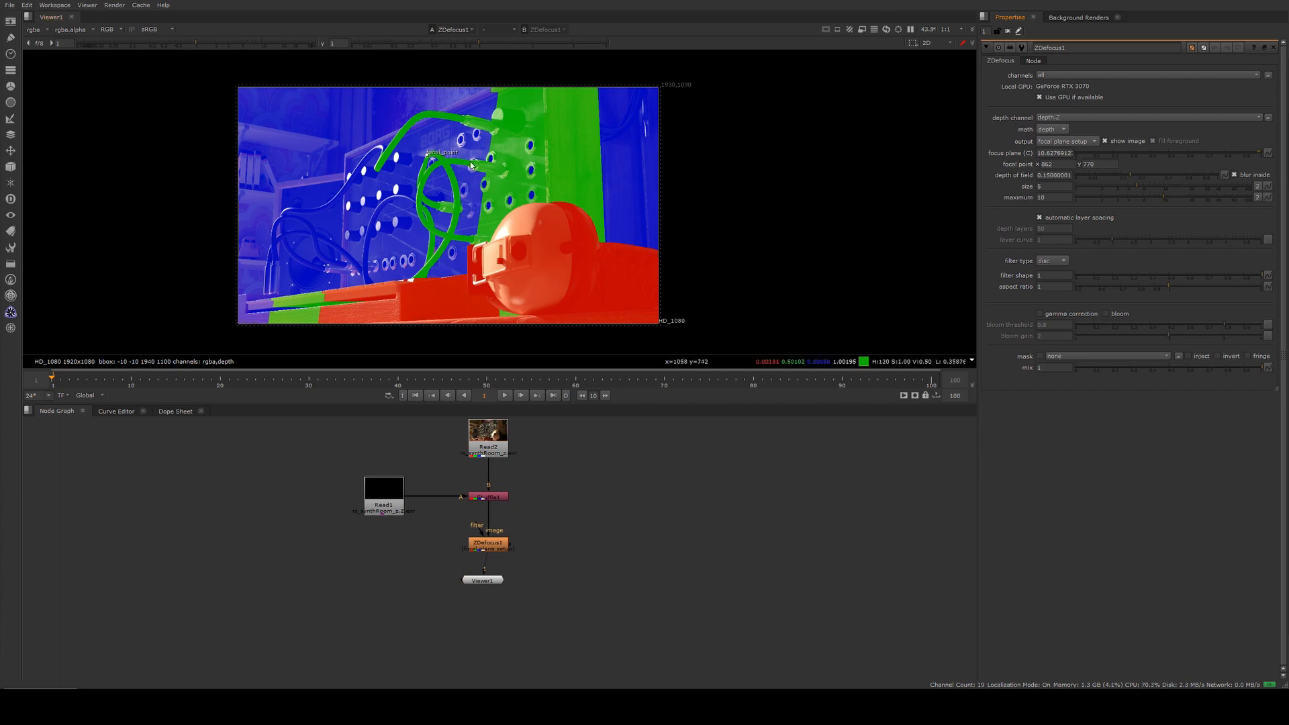
pyautogui.moveTo(469, 161); pyautogui.dragTo(434, 138)
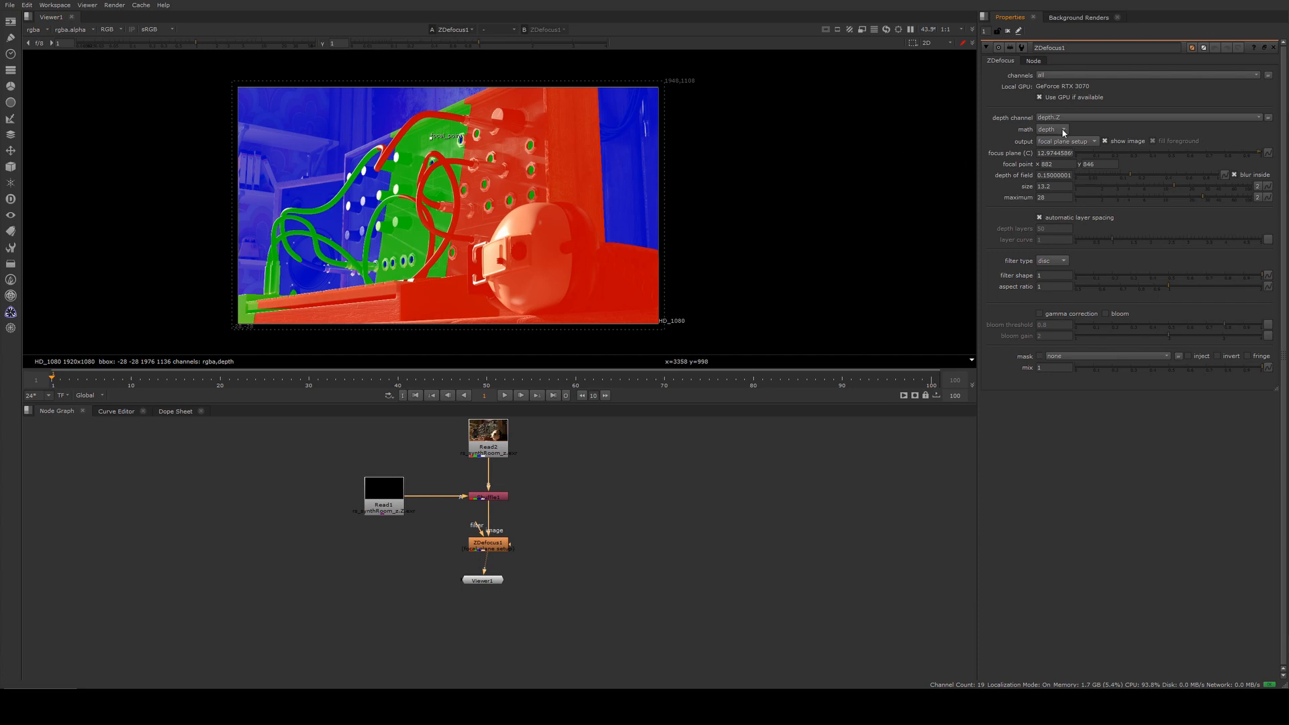
pyautogui.moveTo(1048, 128)
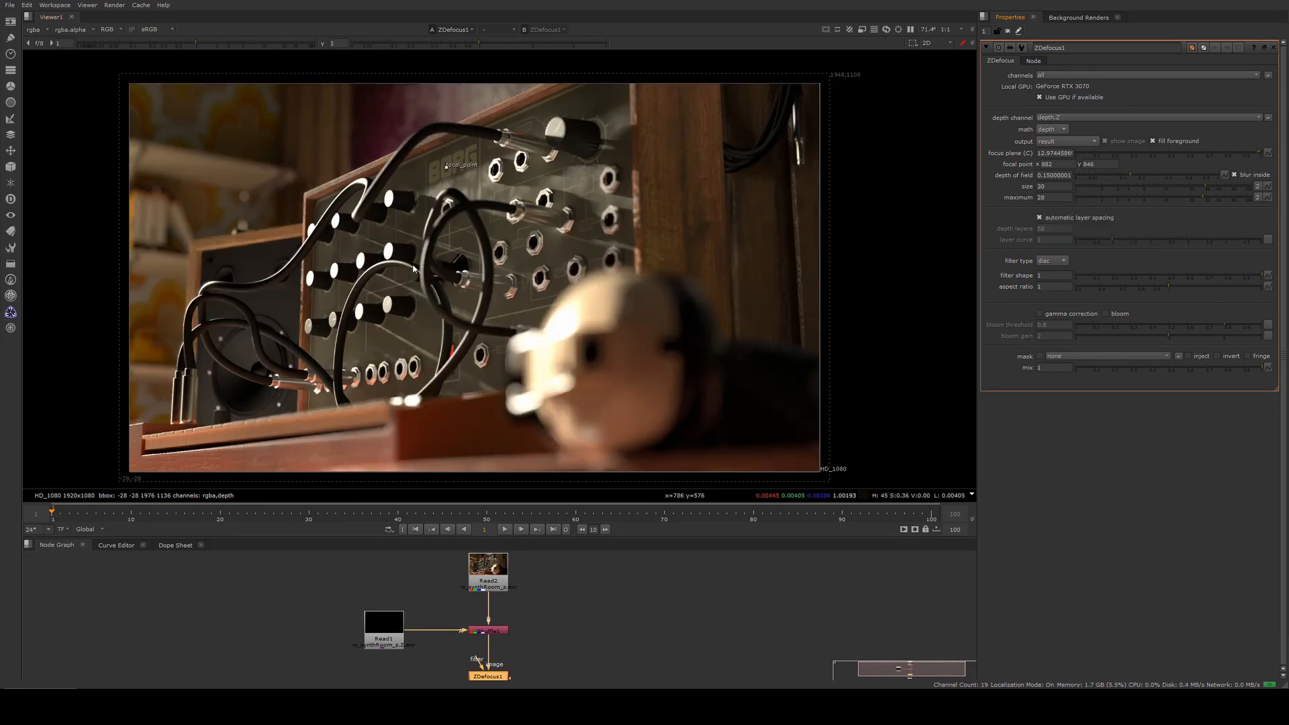
pyautogui.moveTo(523, 341)
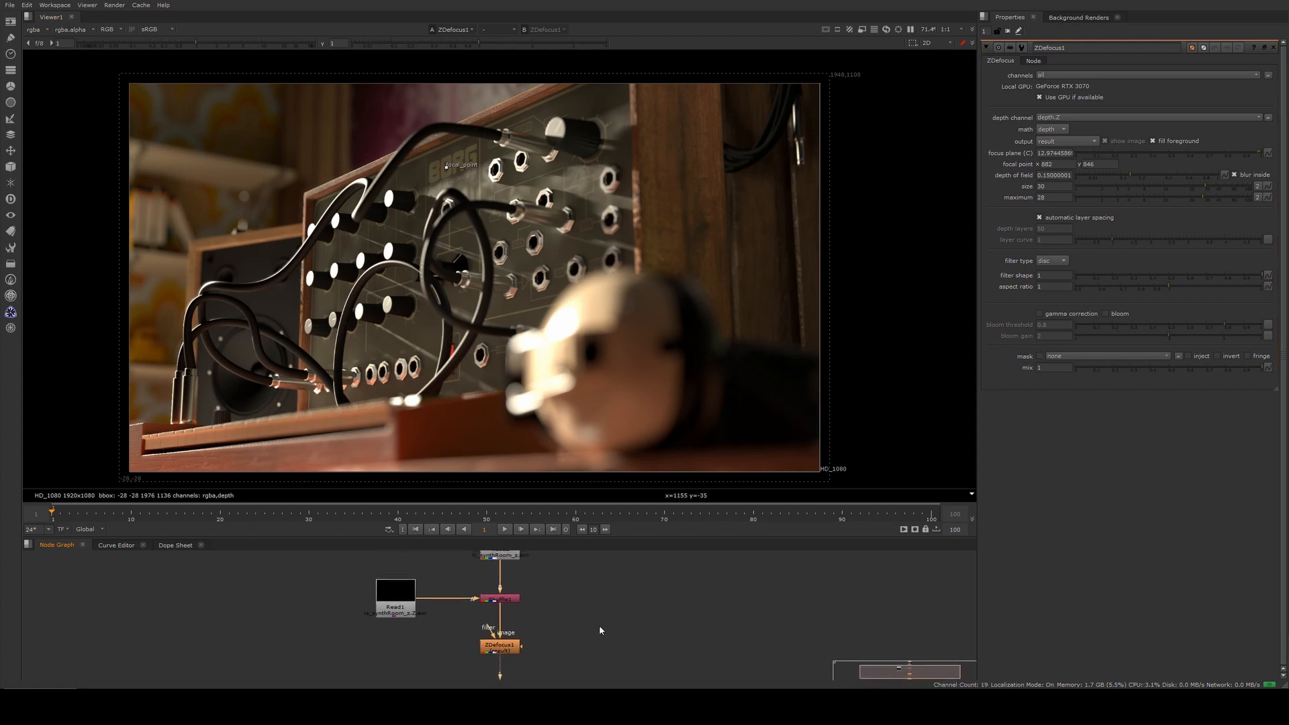
pyautogui.moveTo(400, 184)
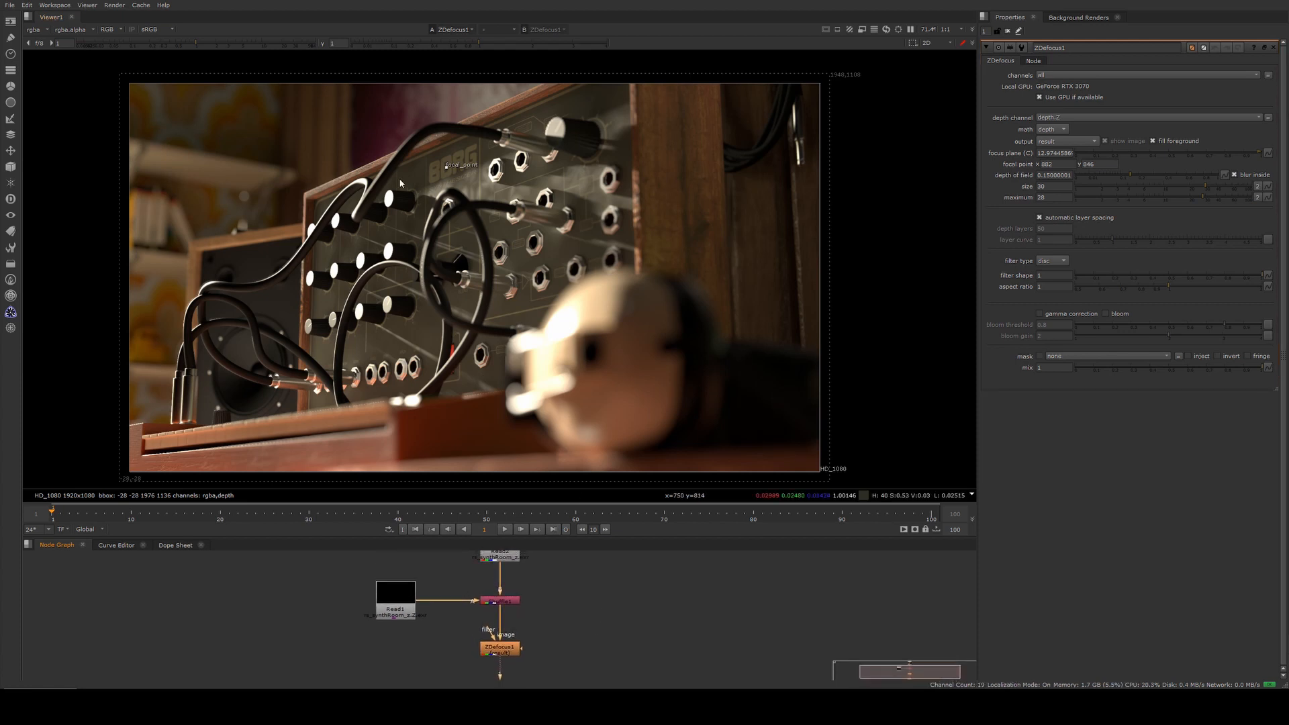